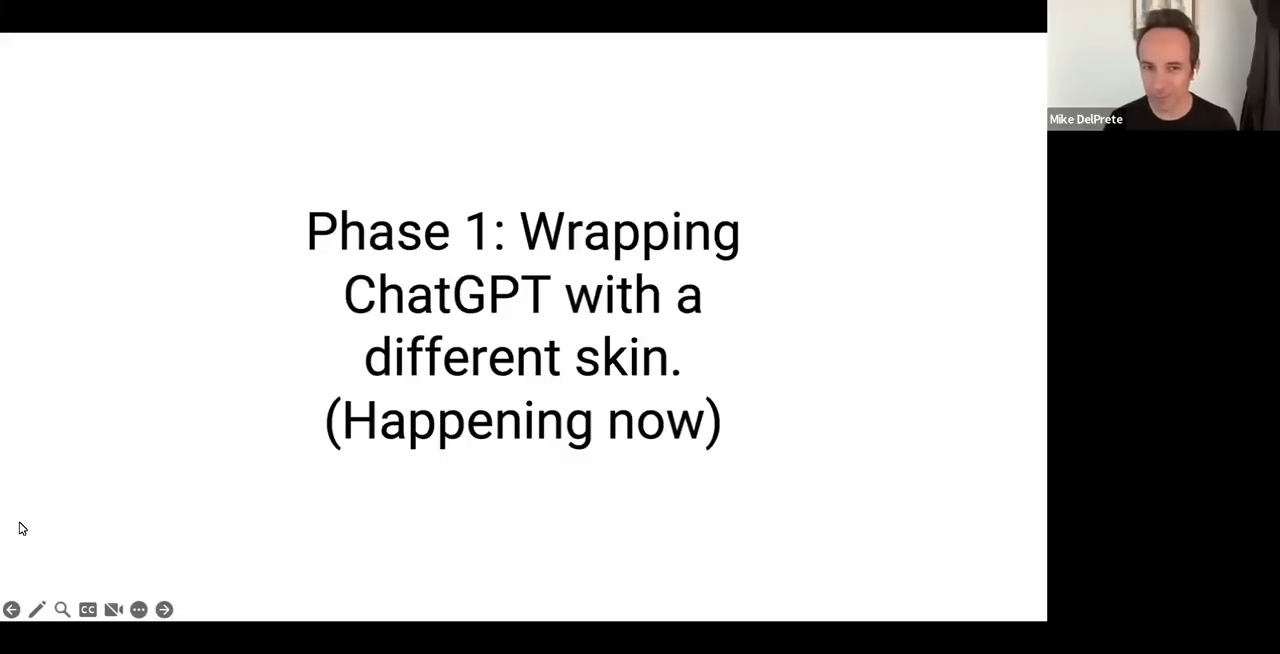
# Step: Advance the shared deck to the Phase 2 slide on generative AI built on unique data sets
pyautogui.click(164, 608)
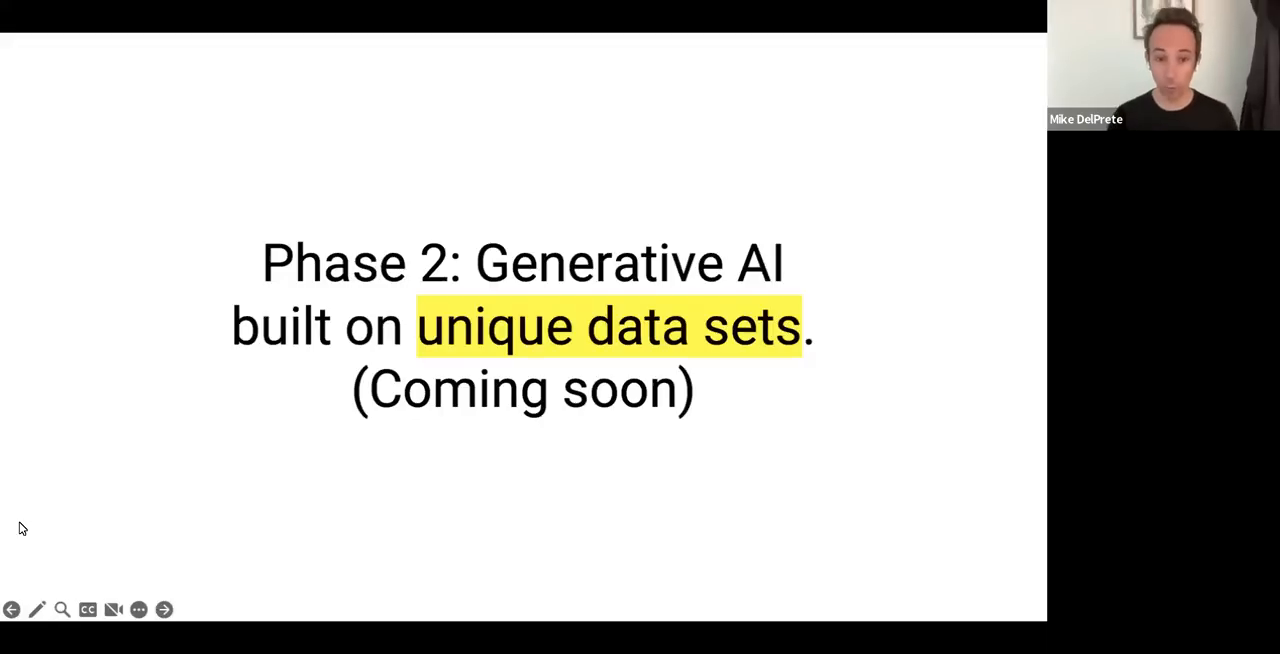
# Step: Advance to the example search slide for 3-bedroom Boulder homes near a coffee shop
pyautogui.click(164, 608)
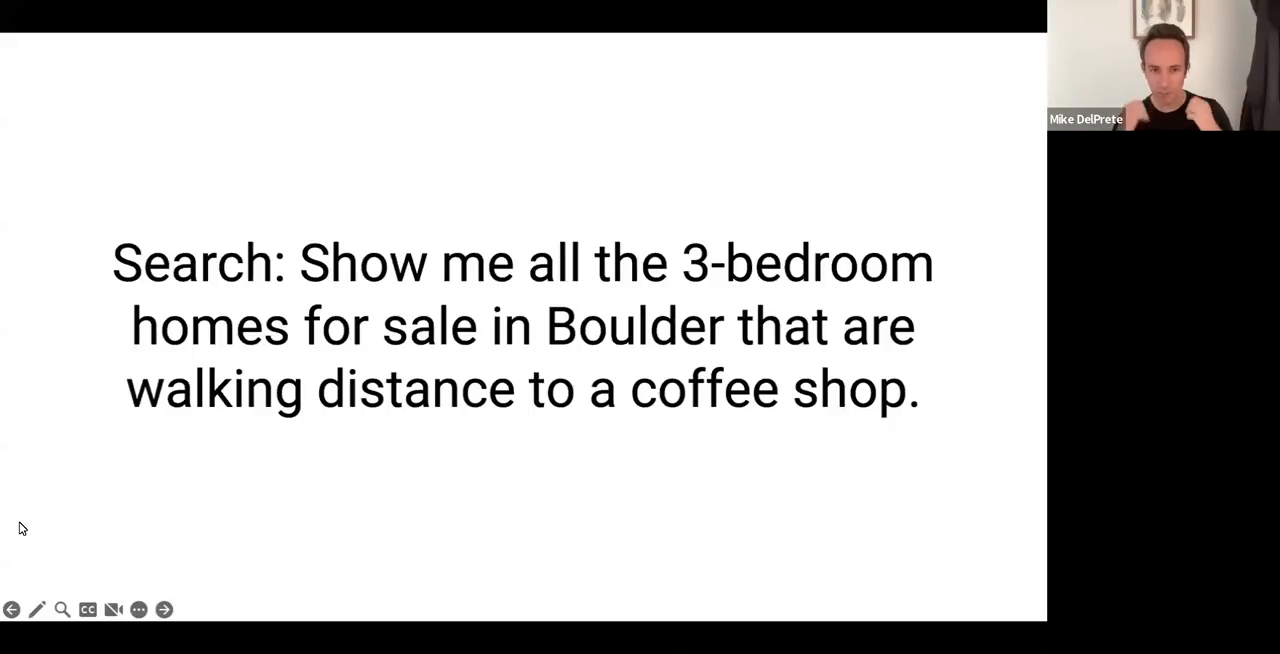
pyautogui.click(164, 608)
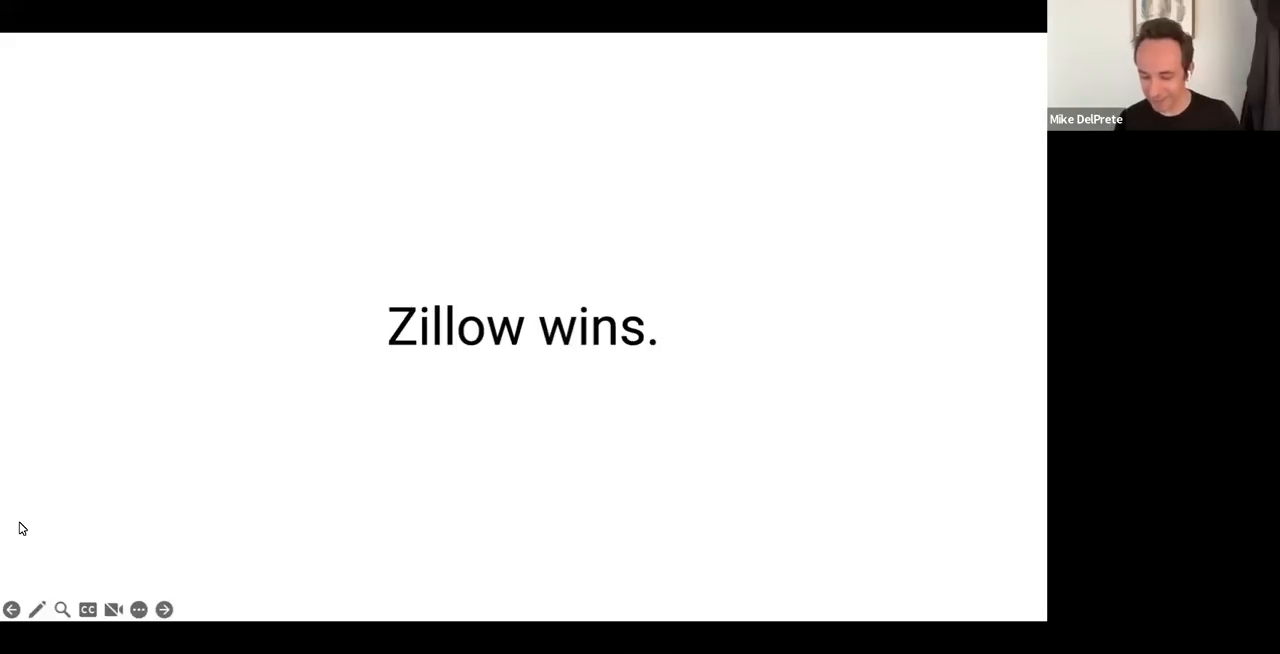
# Step: Advance from the 'Zillow wins.' slide to the closing slide offering a local real estate agent
pyautogui.click(164, 610)
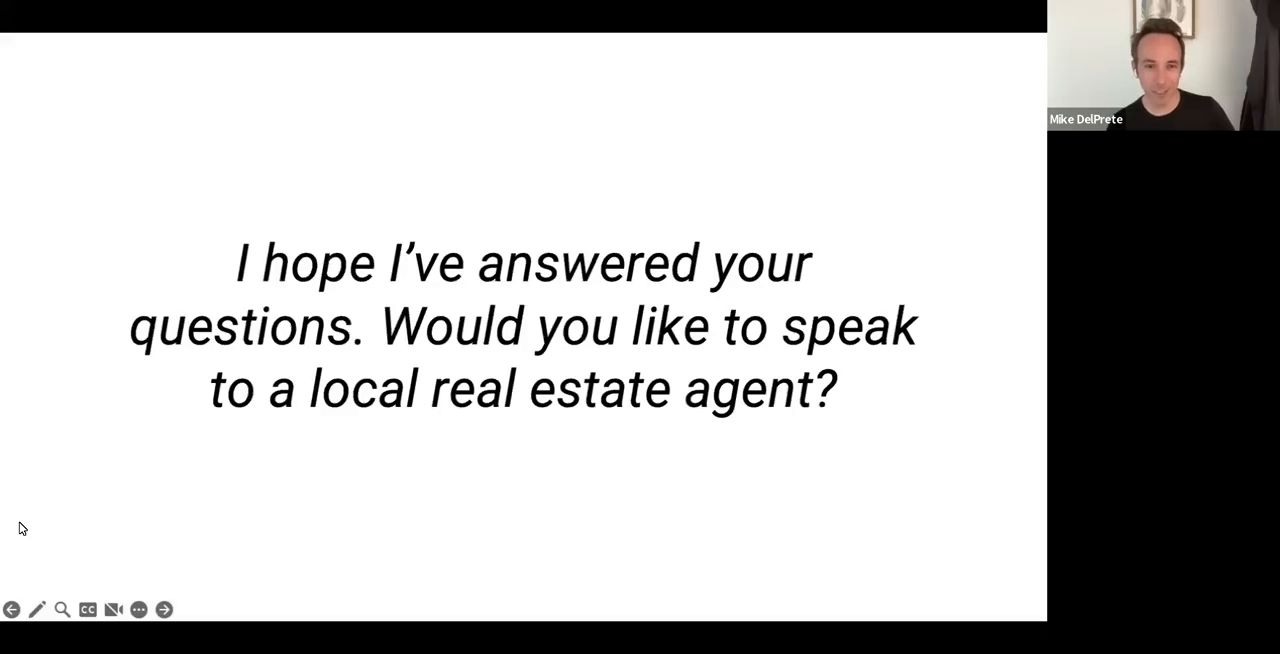